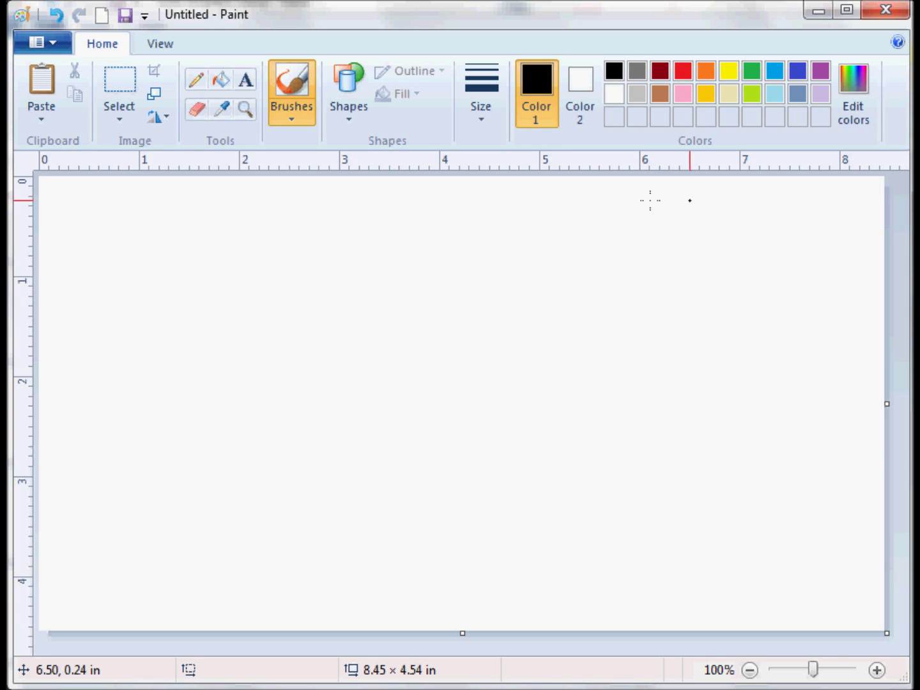
{"action": "mouse_move", "coordinate": [169, 225]}
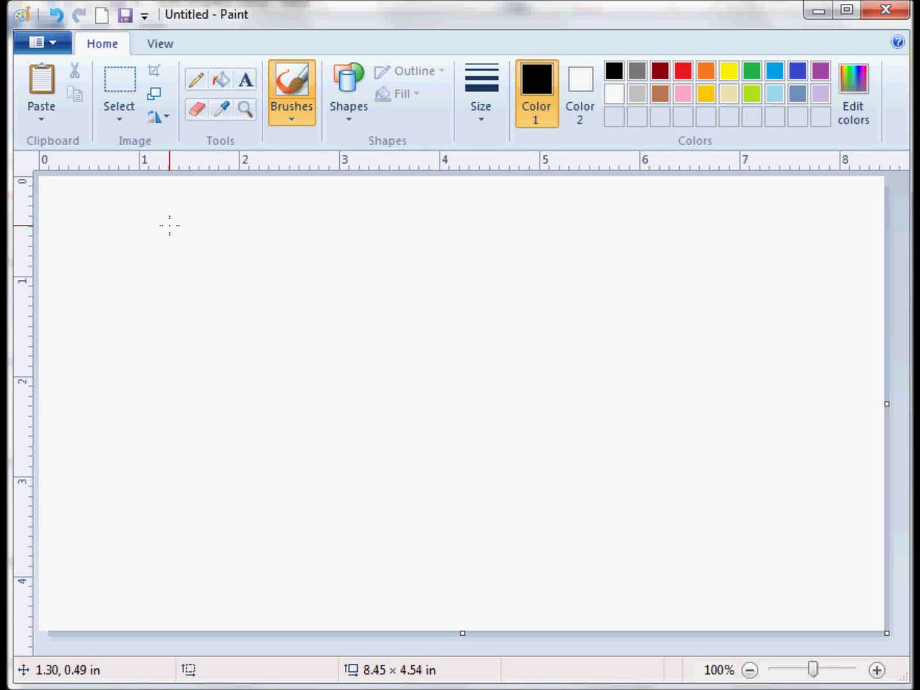
{"action": "mouse_move", "coordinate": [806, 226]}
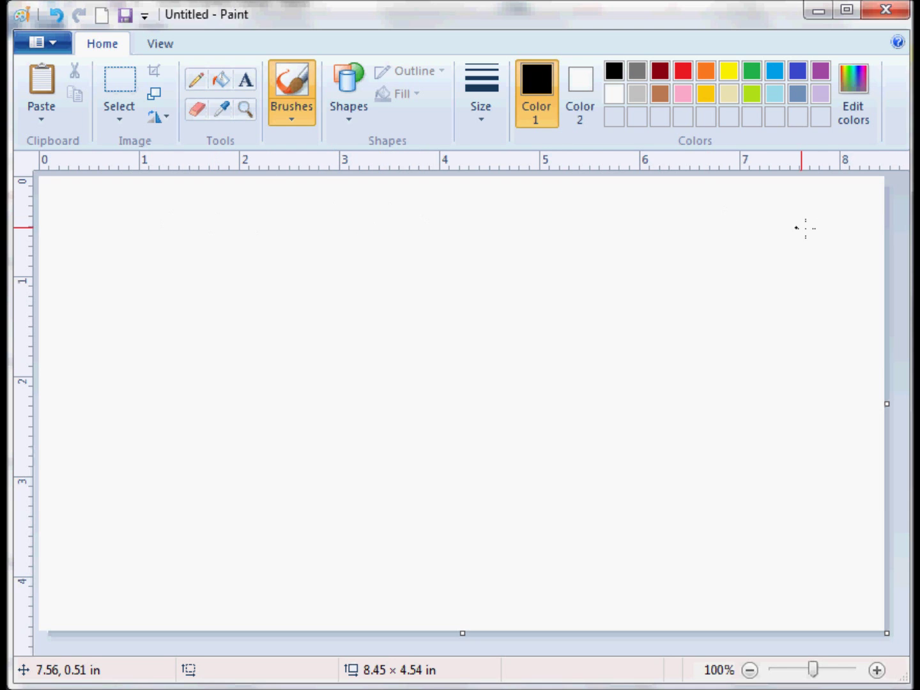
{"action": "mouse_move", "coordinate": [821, 402]}
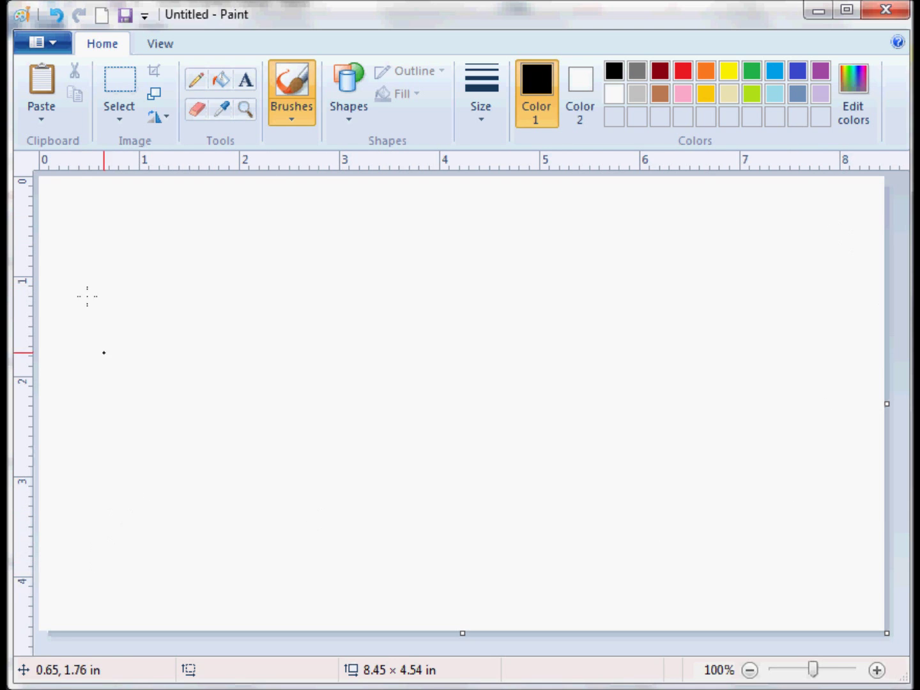
Set the canvas to Width 8 and Height 4 in inches through image Properties.
{"action": "left_click", "coordinate": [36, 42]}
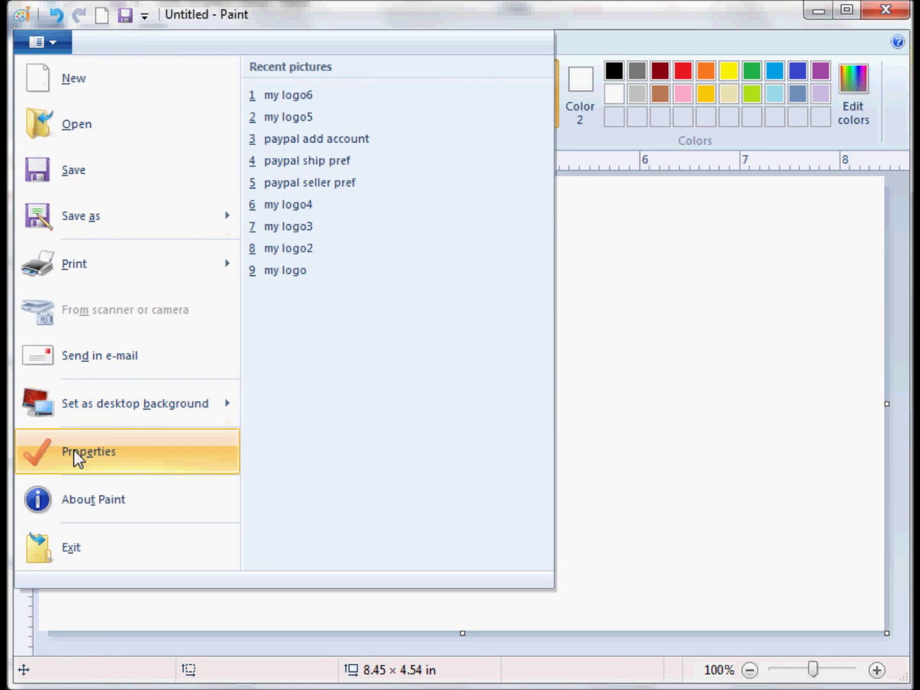
{"action": "left_click", "coordinate": [88, 452]}
{"action": "type", "text": "8"}
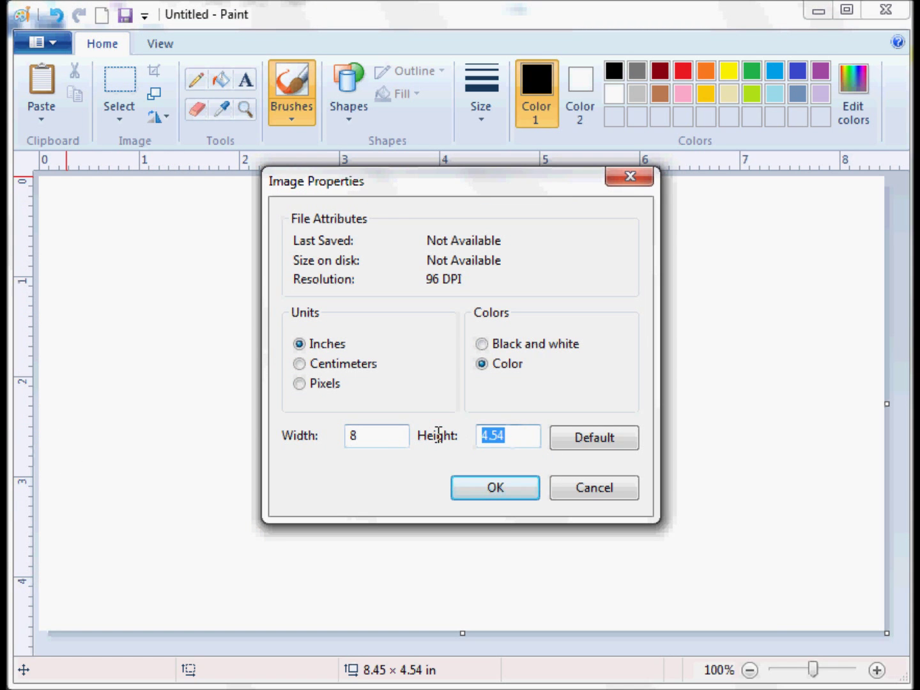
{"action": "left_click", "coordinate": [494, 488]}
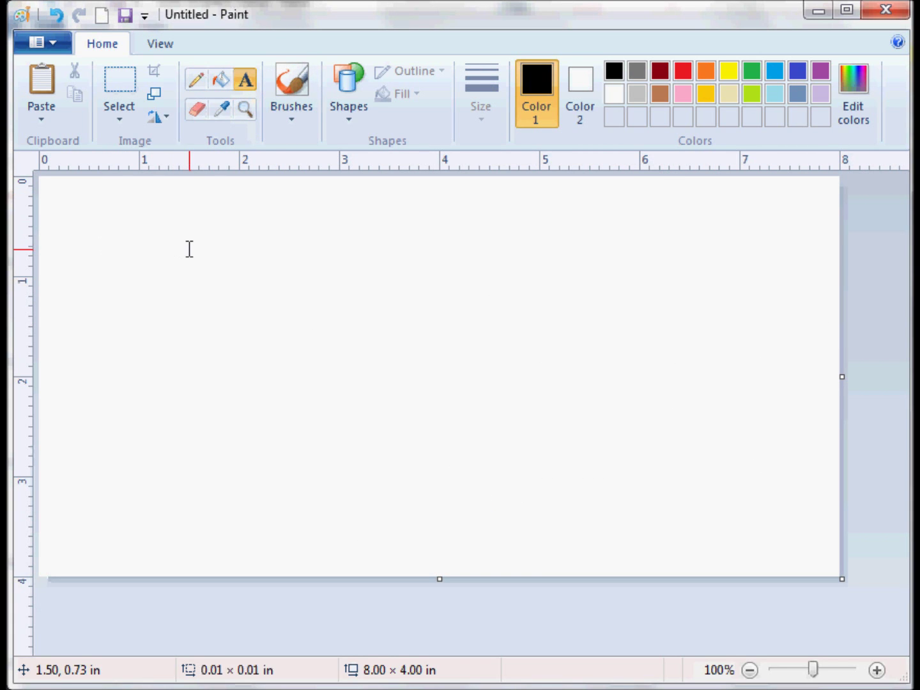
Type the heading 'This is my company logo' on the canvas above the emblem.
{"action": "type", "text": "This is m"}
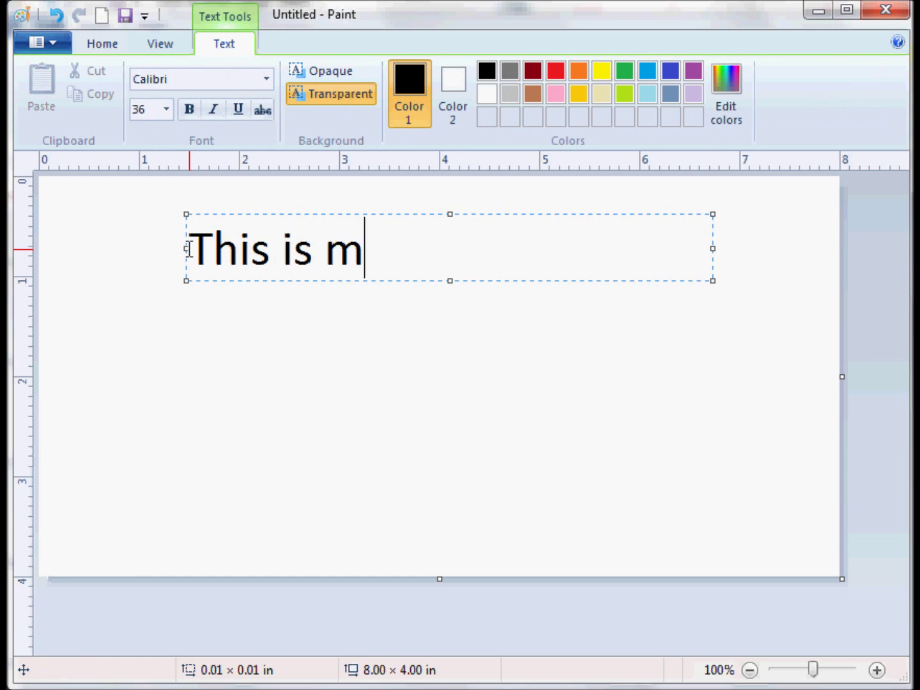
{"action": "type", "text": "y company"}
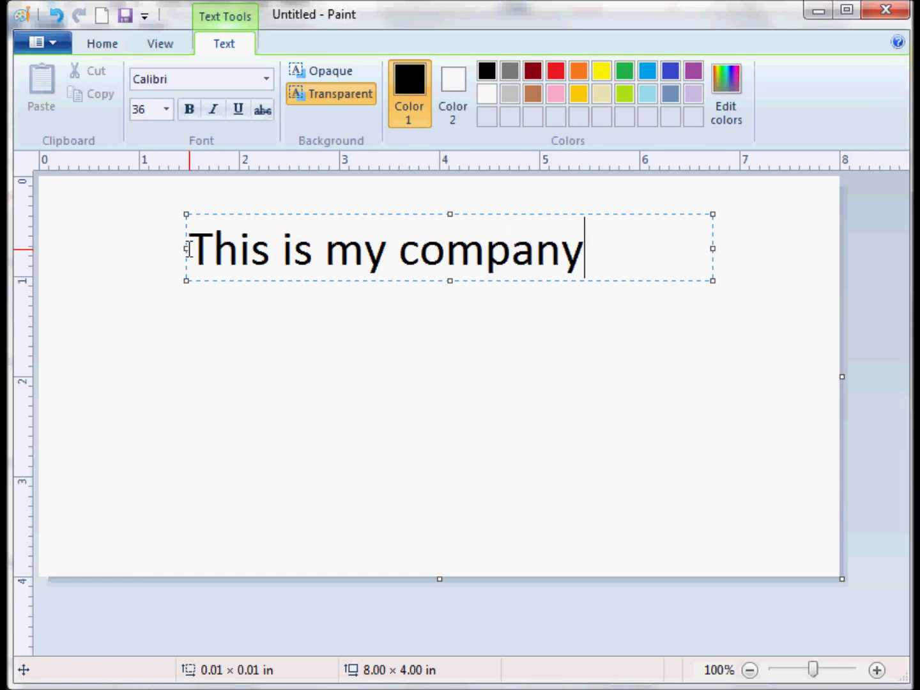
{"action": "type", "text": "logo"}
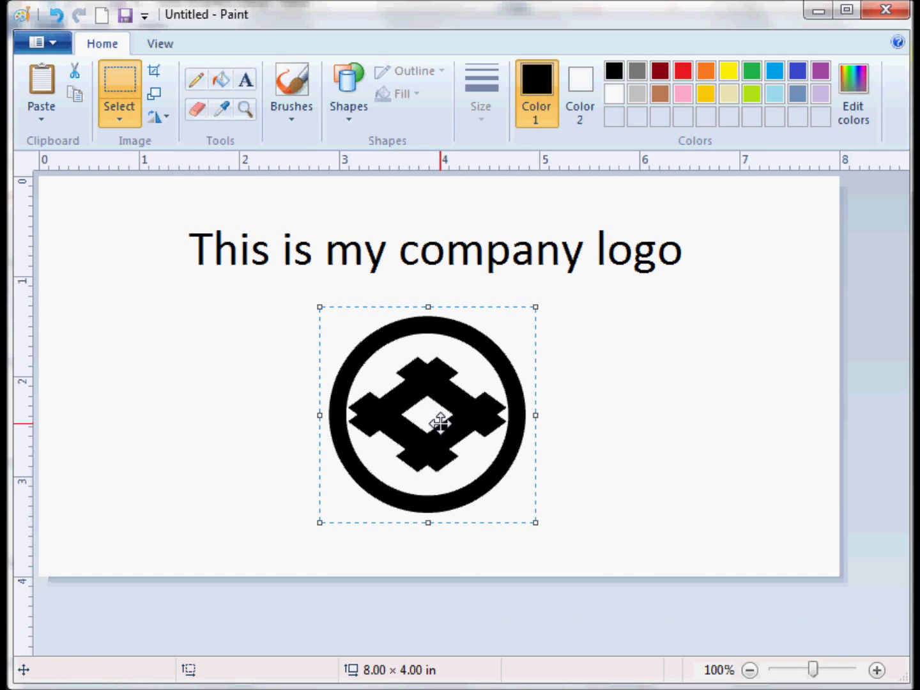
{"action": "left_click", "coordinate": [36, 42]}
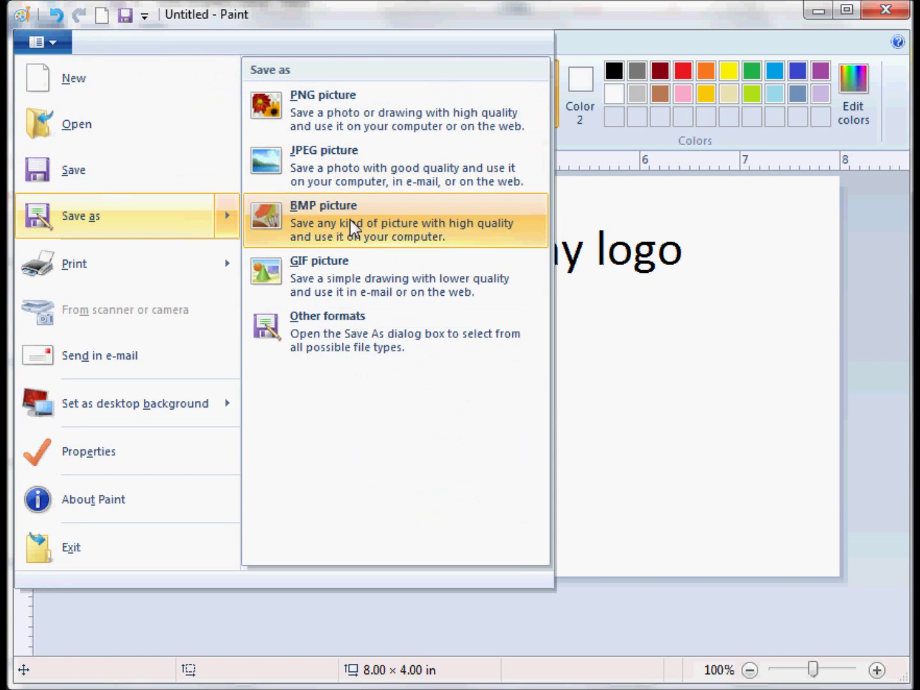
Save the picture as a BMP file named 'company logo'.
{"action": "left_click", "coordinate": [323, 221]}
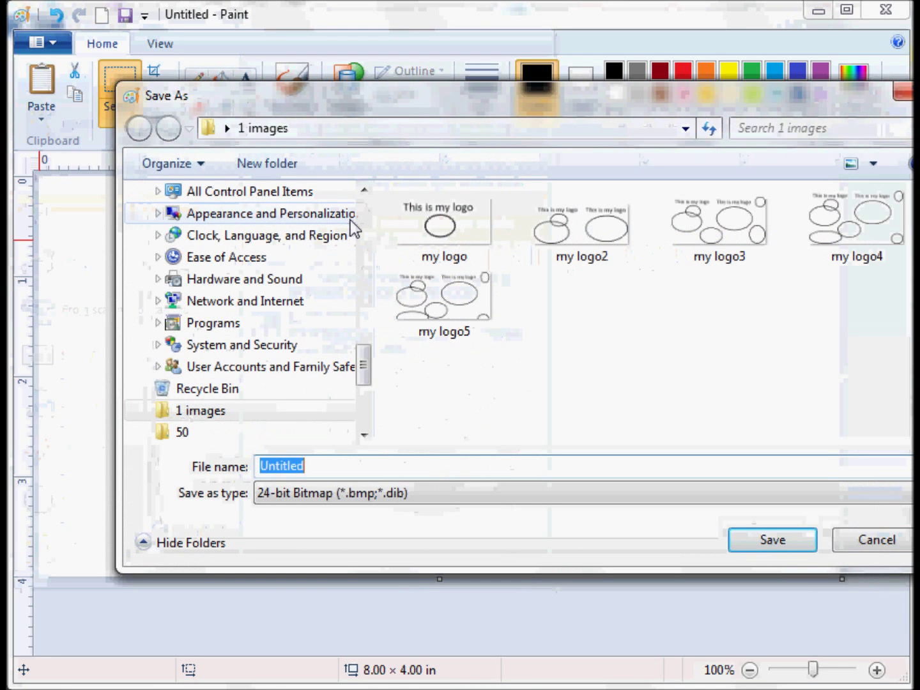
{"action": "type", "text": "company l"}
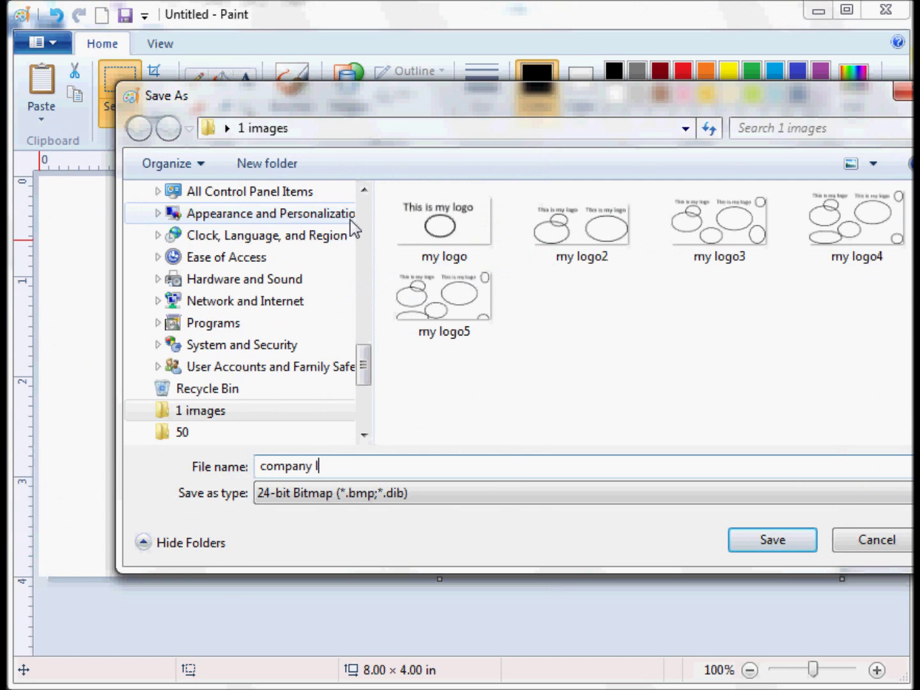
{"action": "type", "text": "ogo"}
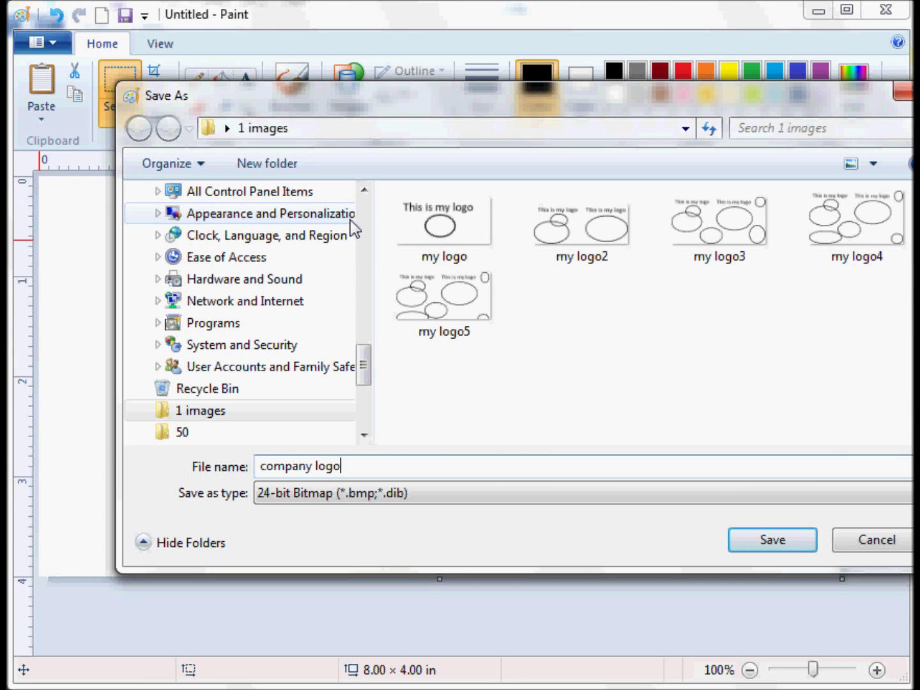
{"action": "left_click", "coordinate": [772, 540]}
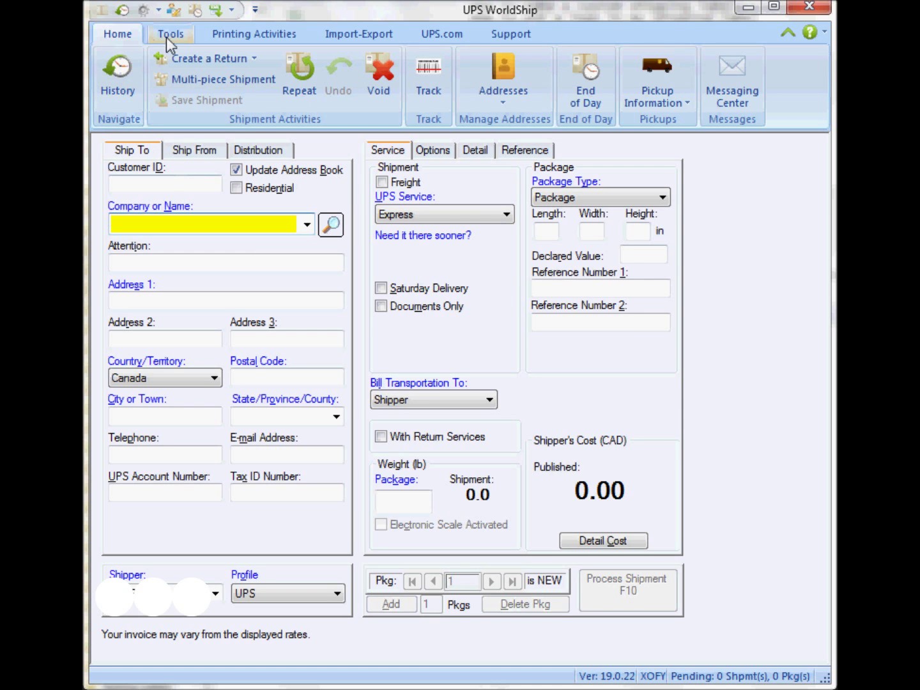
From Printing Setup, select the Label1 Zebra printer and reach its label stock settings.
{"action": "left_click", "coordinate": [253, 34]}
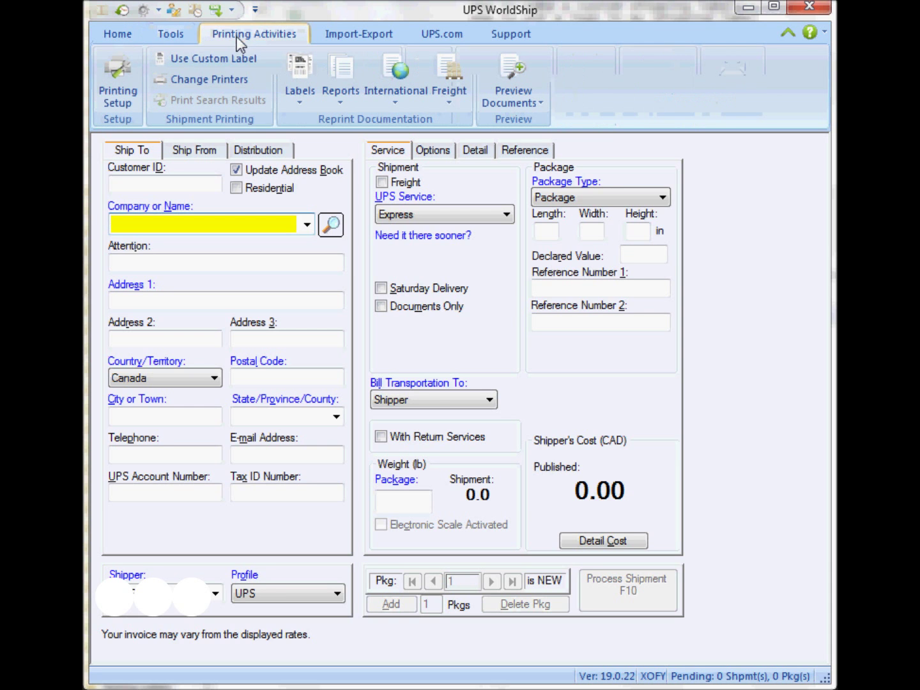
{"action": "left_click", "coordinate": [117, 83]}
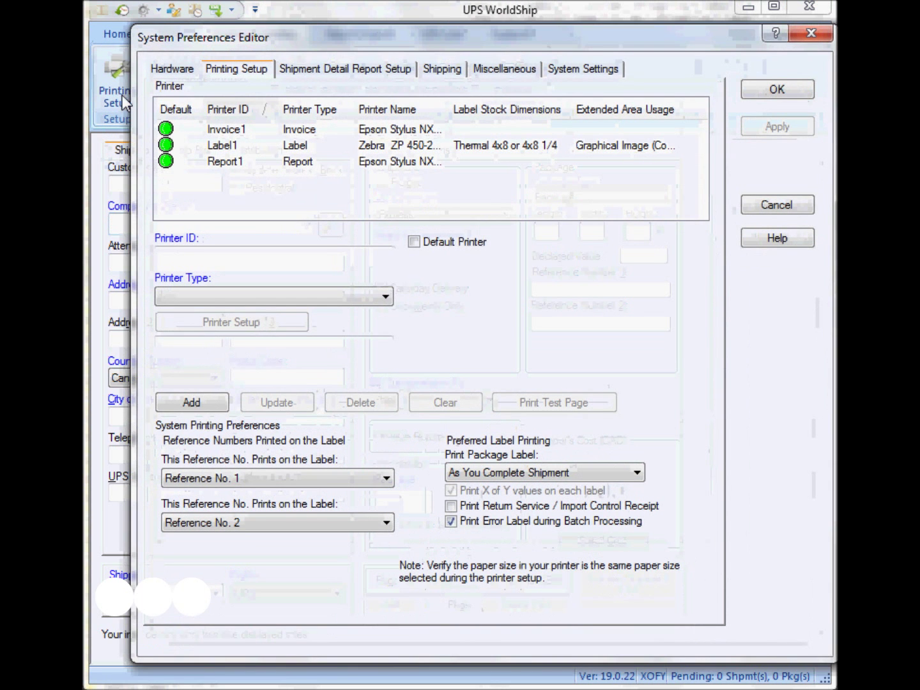
{"action": "left_click", "coordinate": [222, 145]}
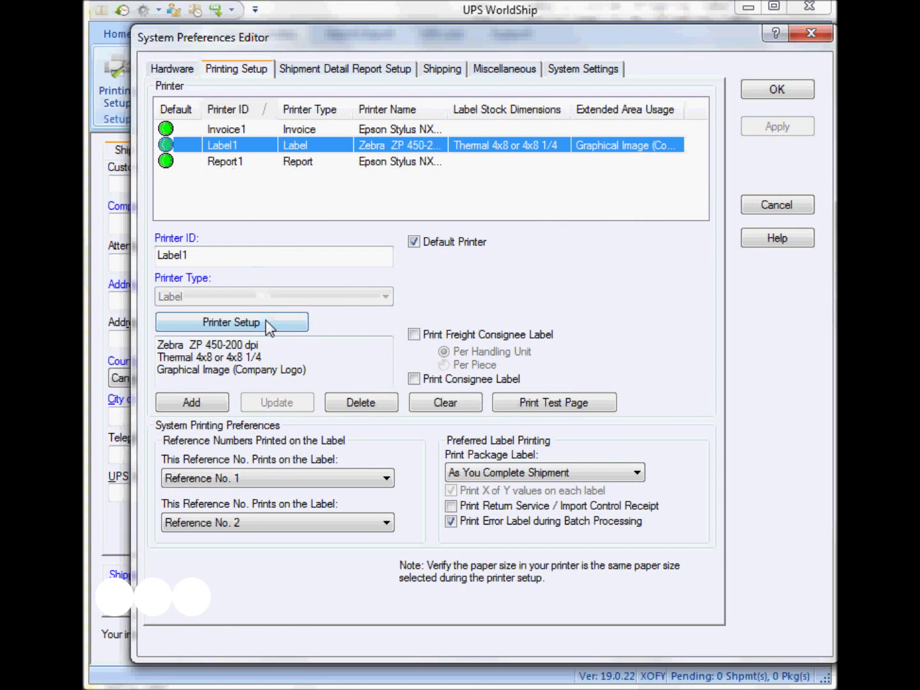
{"action": "left_click", "coordinate": [232, 322]}
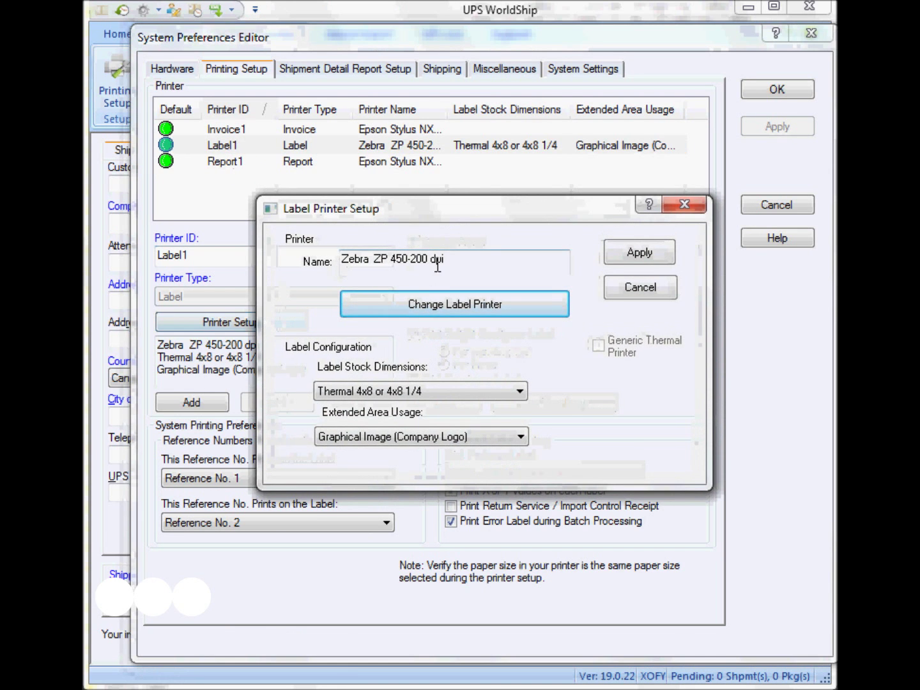
{"action": "left_click", "coordinate": [521, 392]}
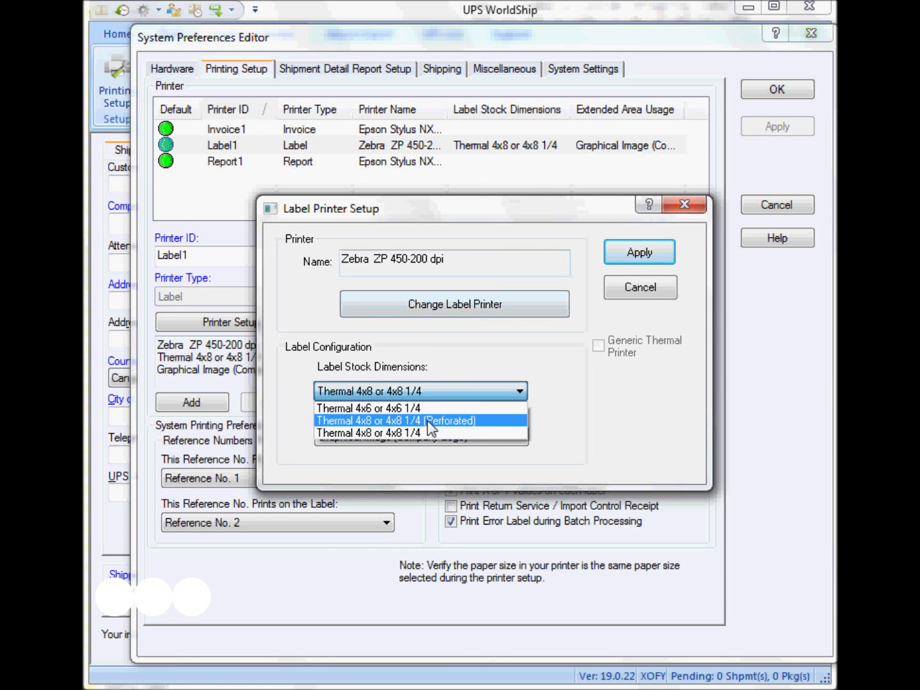
Choose Thermal 4x8 stock and Graphical Image (Company Logo) for the extended area, then apply.
{"action": "left_click", "coordinate": [366, 432]}
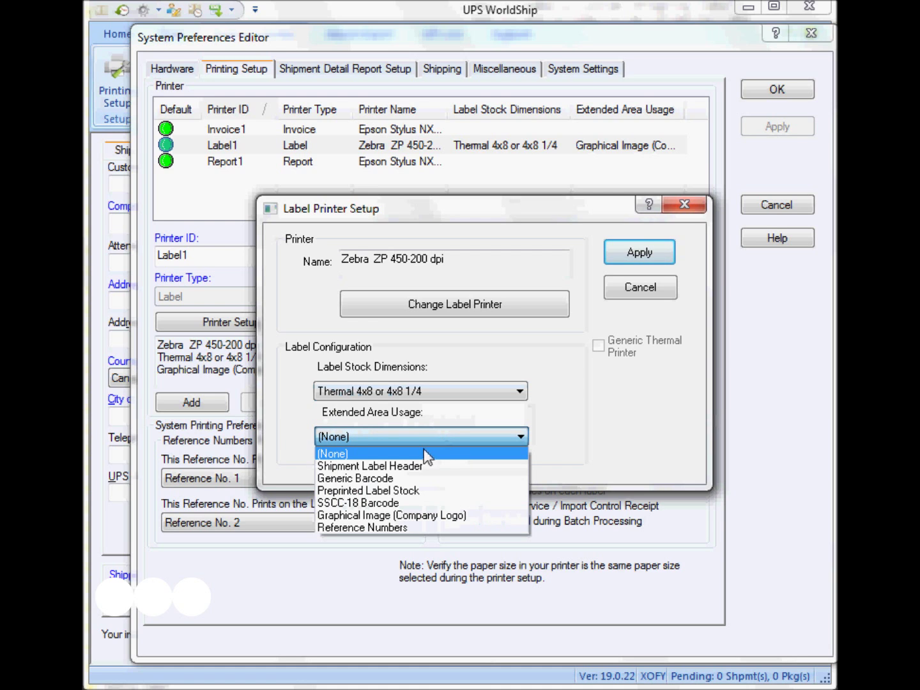
{"action": "mouse_move", "coordinate": [392, 515]}
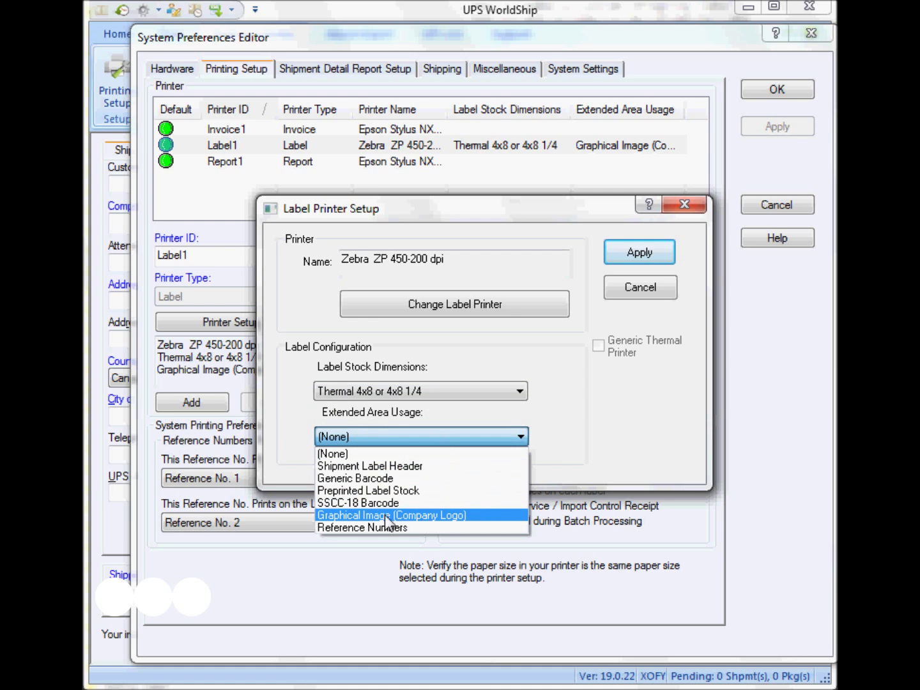
{"action": "left_click", "coordinate": [392, 515]}
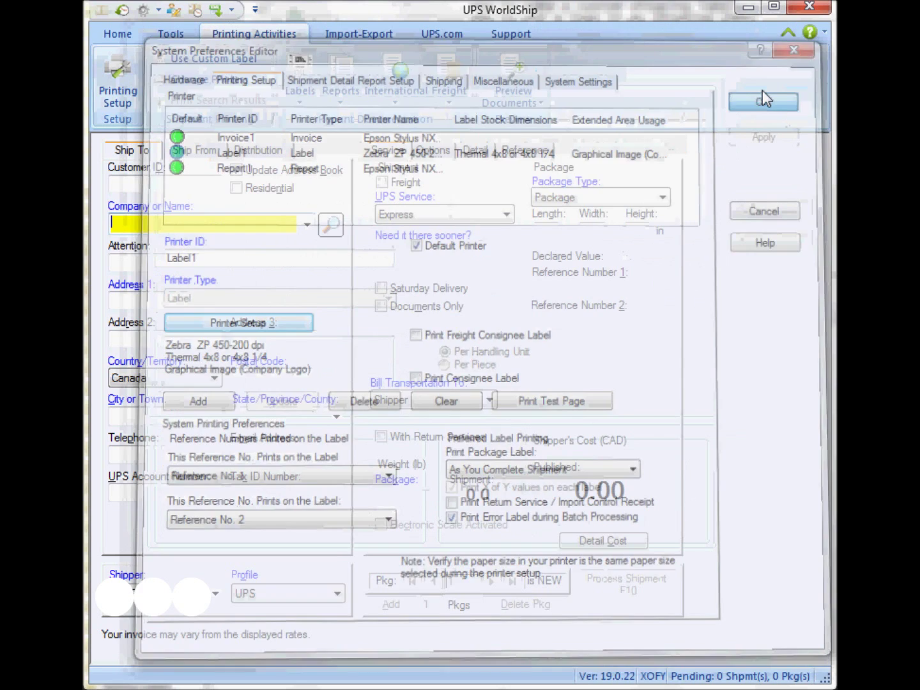
{"action": "left_click", "coordinate": [763, 102]}
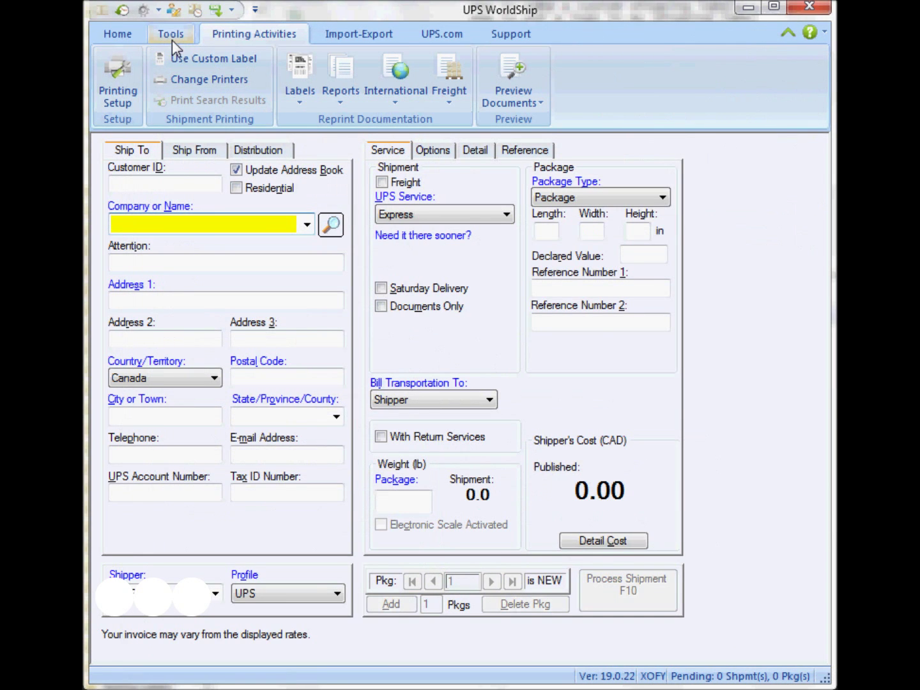
Modify the shipper in Shipper Editor and reach Select Image in its Preferences.
{"action": "left_click", "coordinate": [170, 34]}
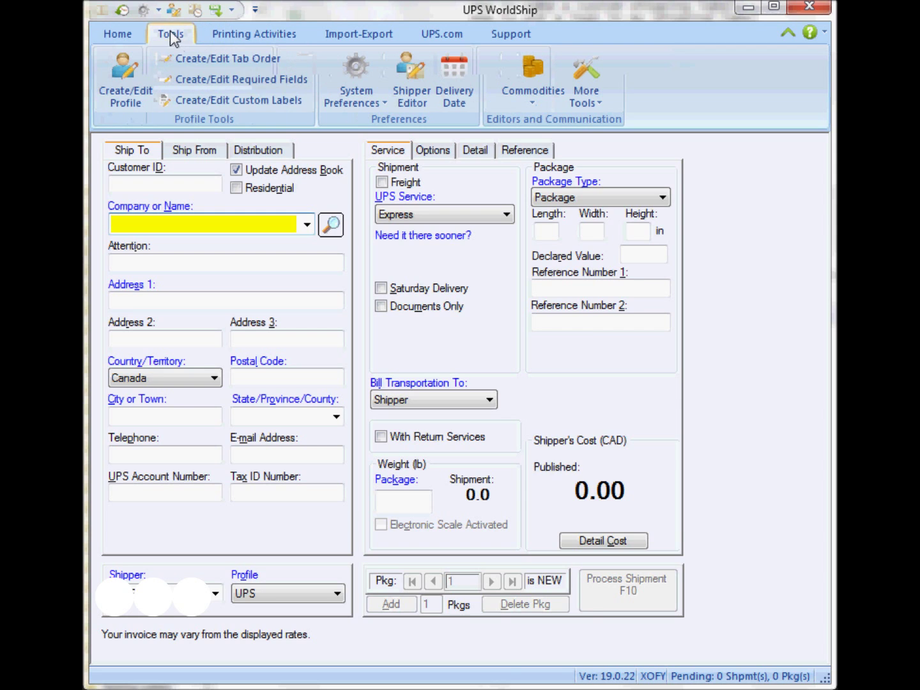
{"action": "left_click", "coordinate": [437, 82]}
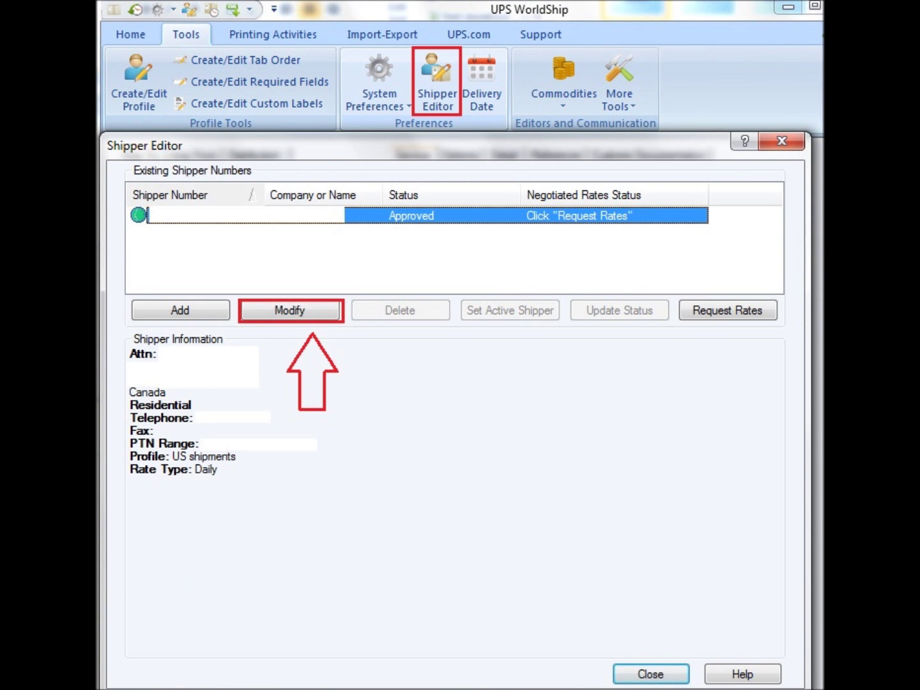
{"action": "left_click", "coordinate": [290, 310]}
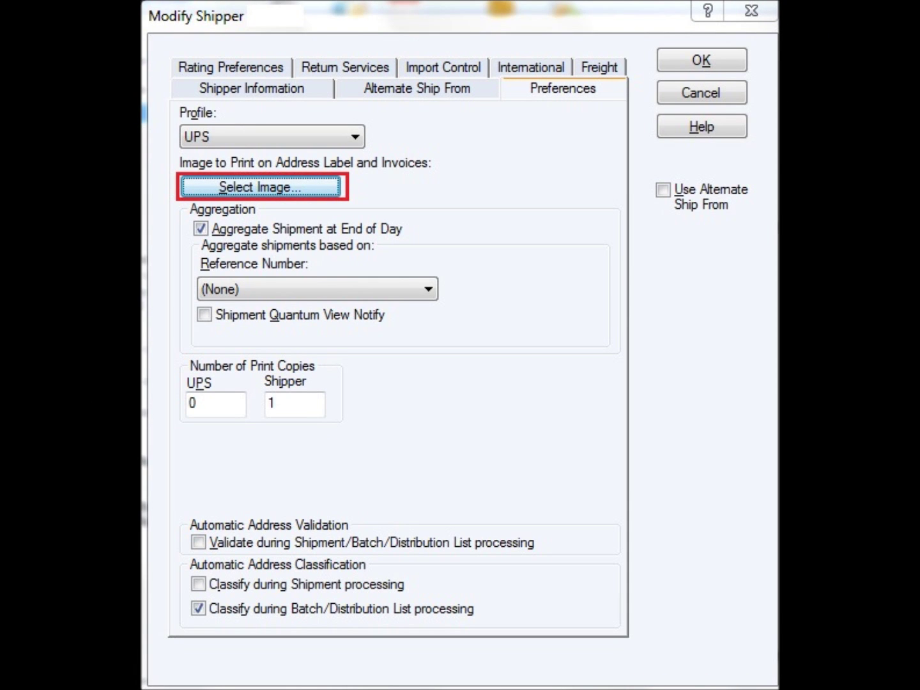
{"action": "left_click", "coordinate": [701, 60]}
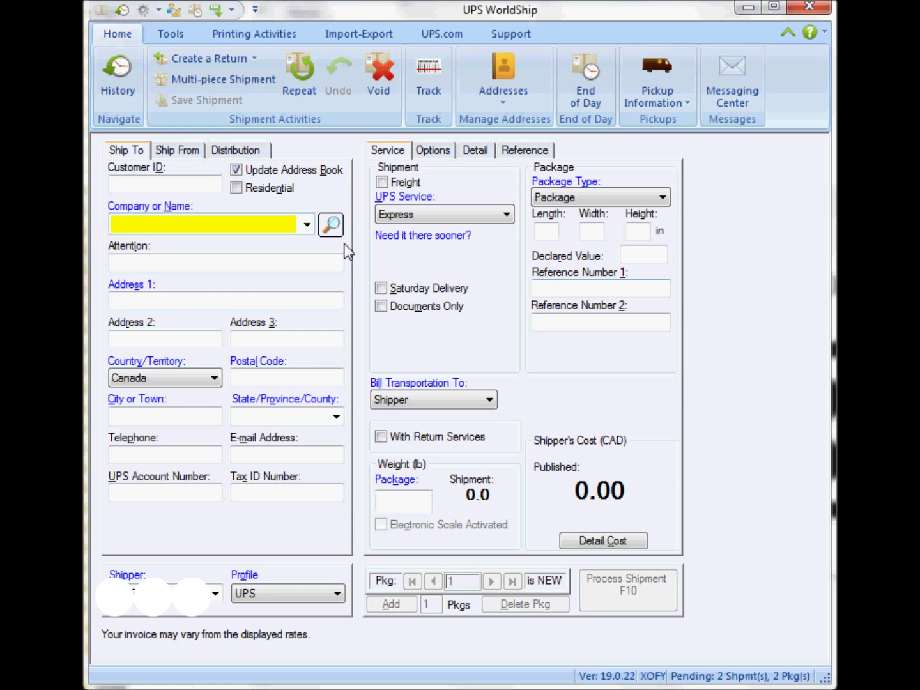
Process the 1 lb Express shipment to Montreal so its label prints.
{"action": "left_click", "coordinate": [306, 224]}
{"action": "type", "text": "1"}
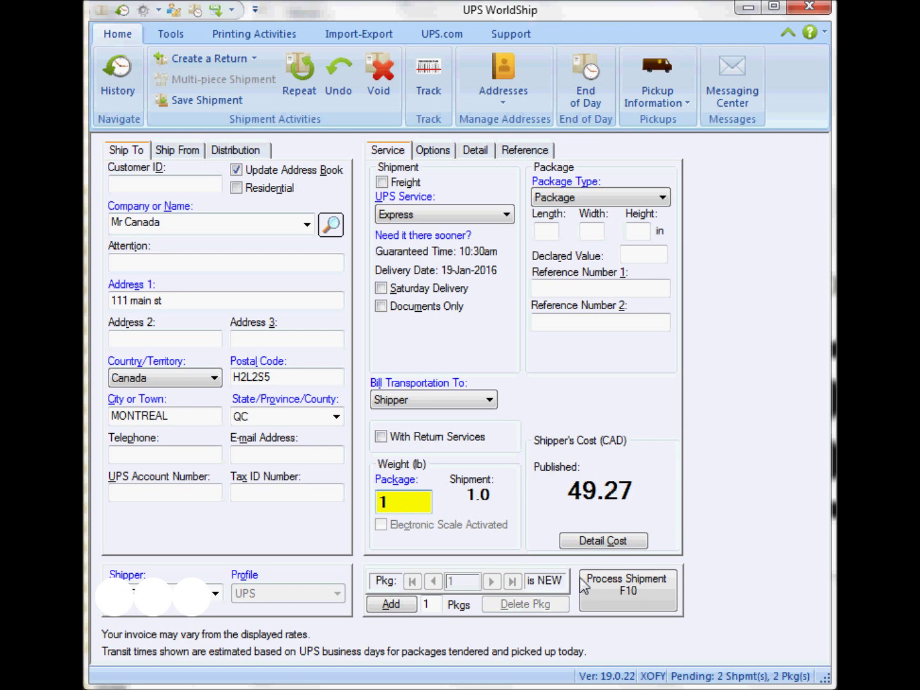
{"action": "left_click", "coordinate": [628, 589]}
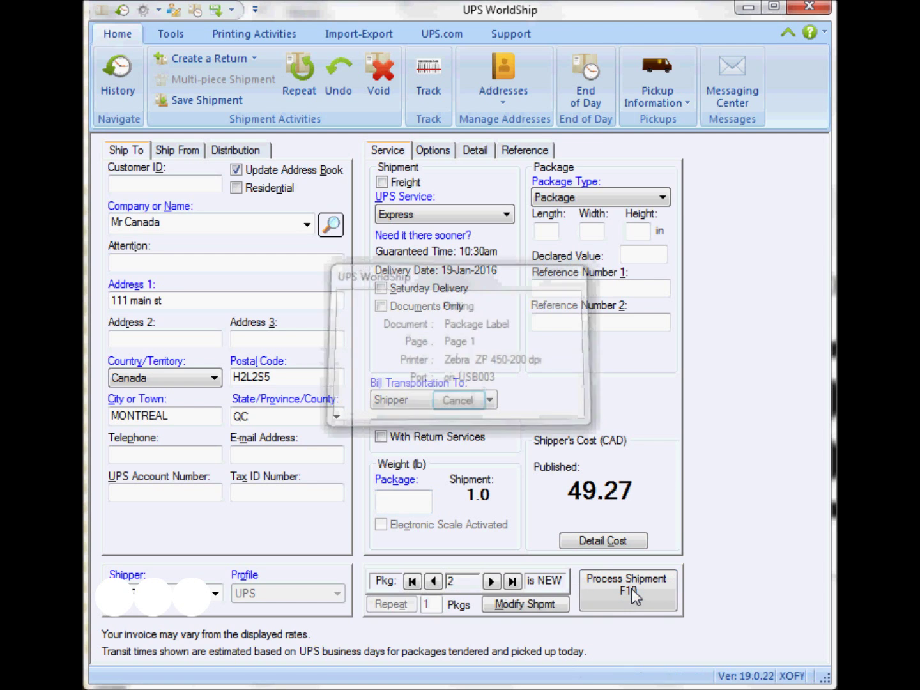